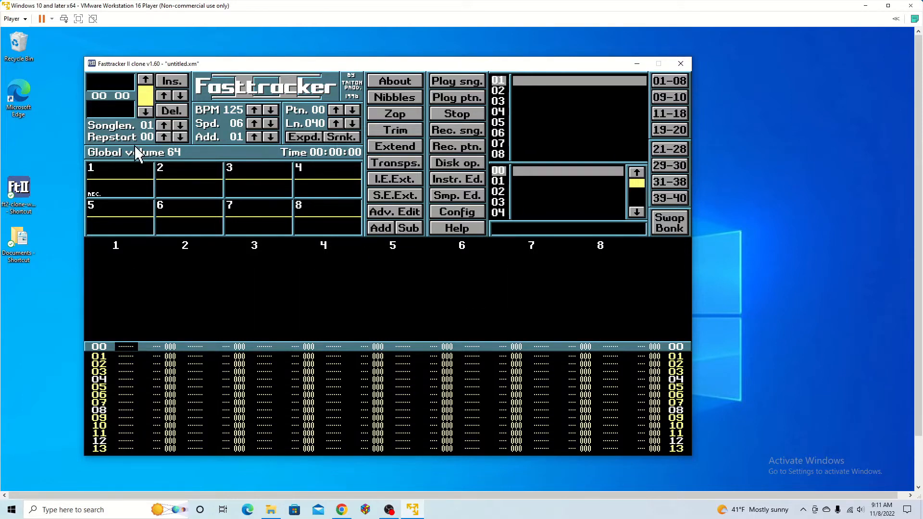
mouse_move(188, 227)
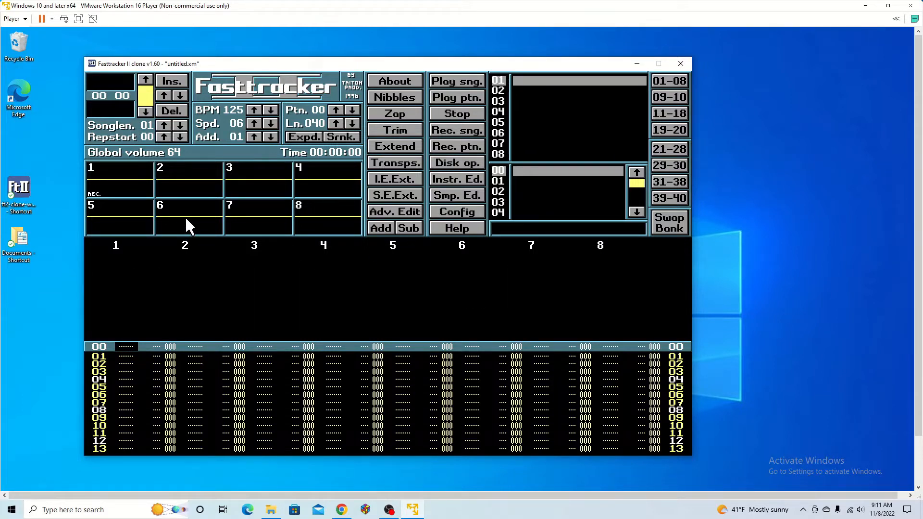
mouse_move(194, 402)
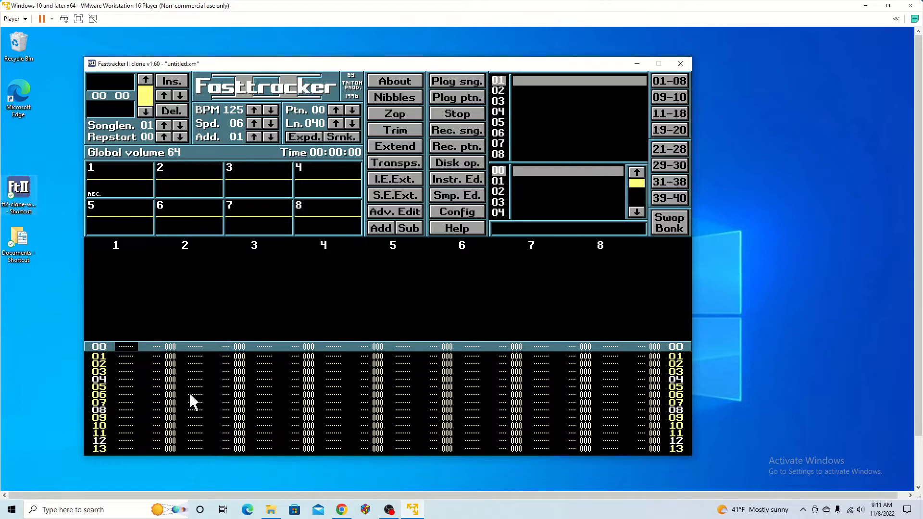
mouse_move(427, 139)
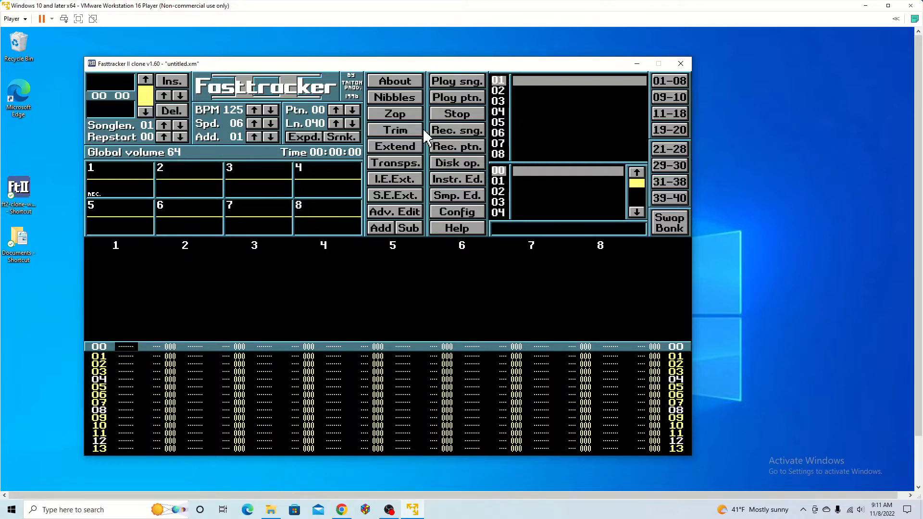
mouse_move(286, 466)
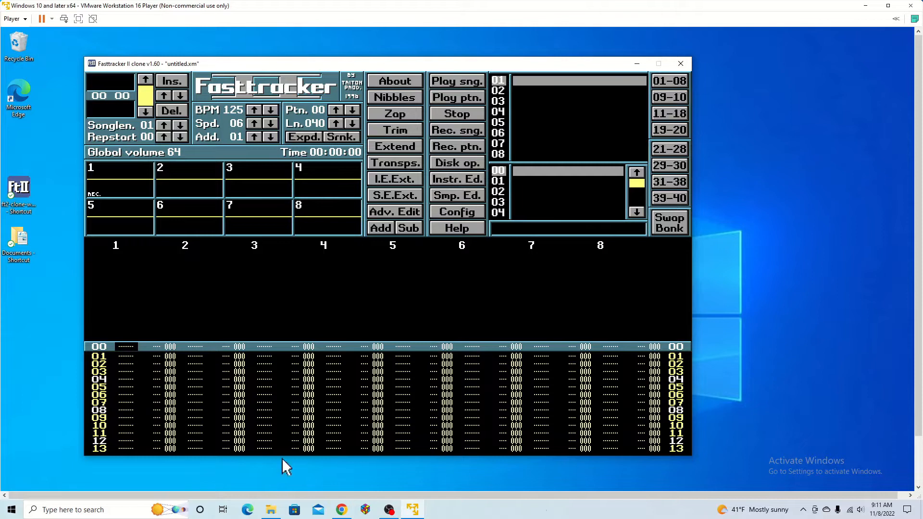
mouse_move(460, 218)
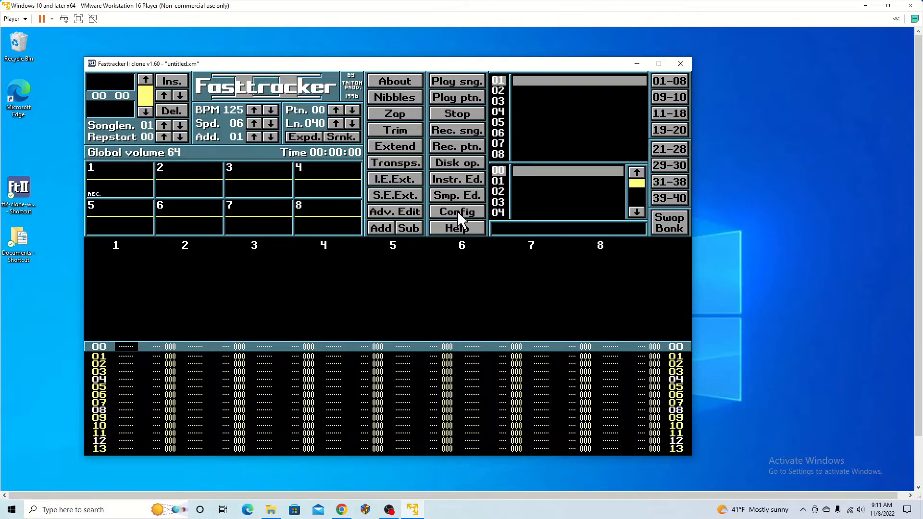
Bring up the I/O devices configuration for mixing frequency, input rate and frequency table.
click(456, 212)
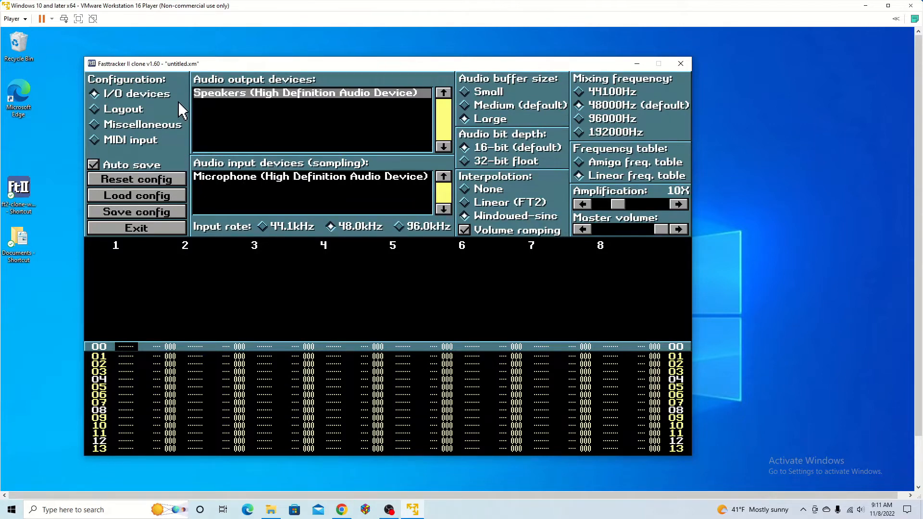
mouse_move(197, 72)
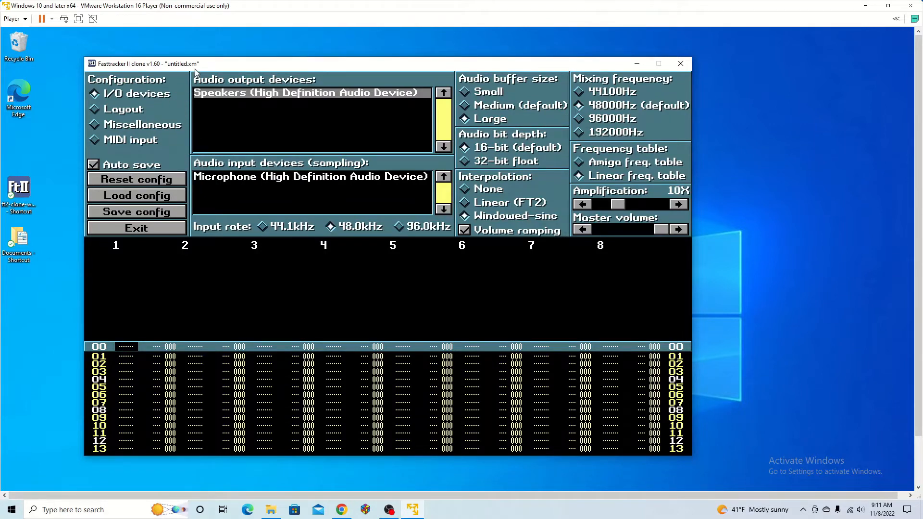
mouse_move(387, 197)
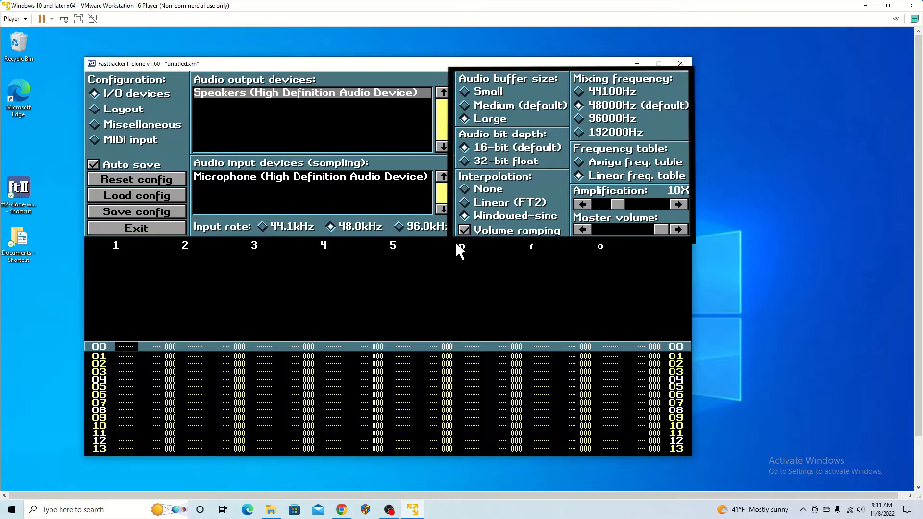
mouse_move(535, 283)
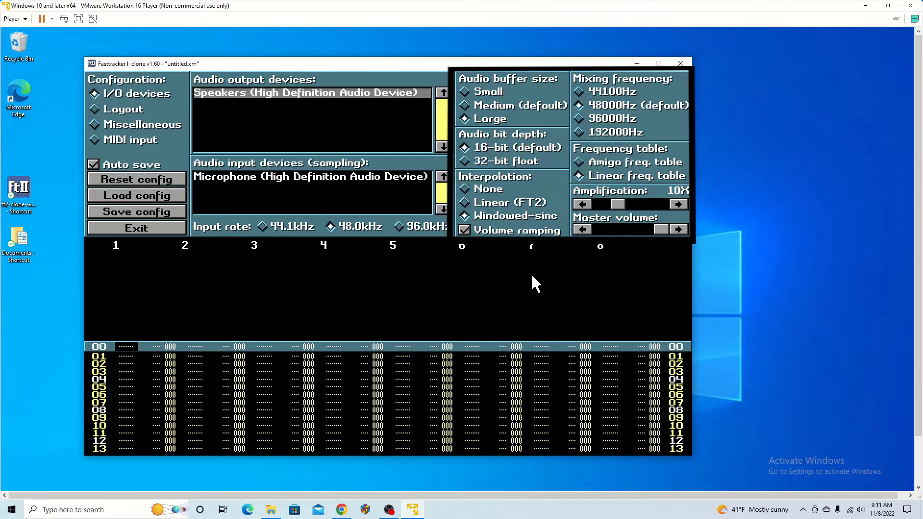
mouse_move(594, 126)
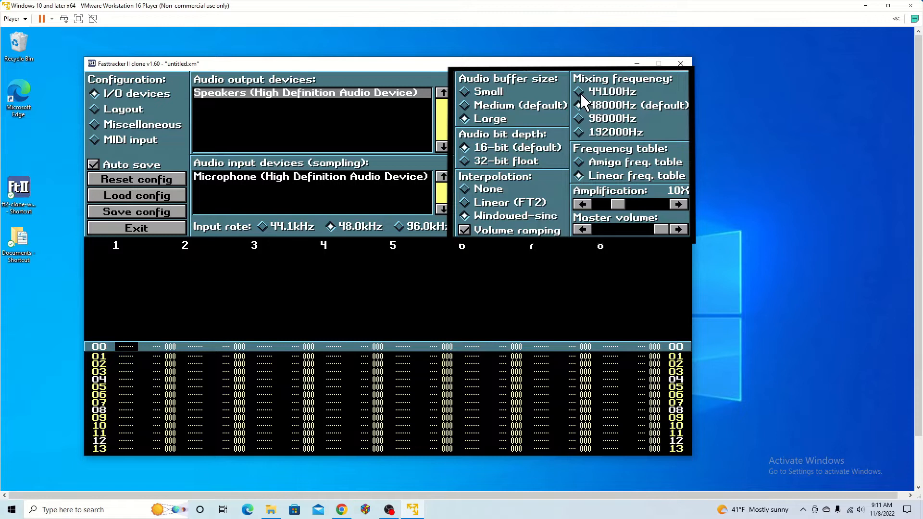
mouse_move(518, 88)
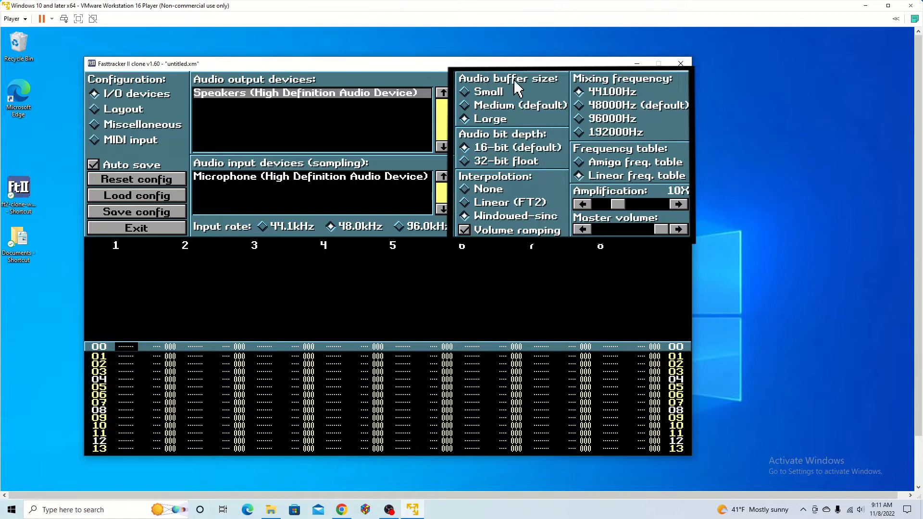
mouse_move(510, 122)
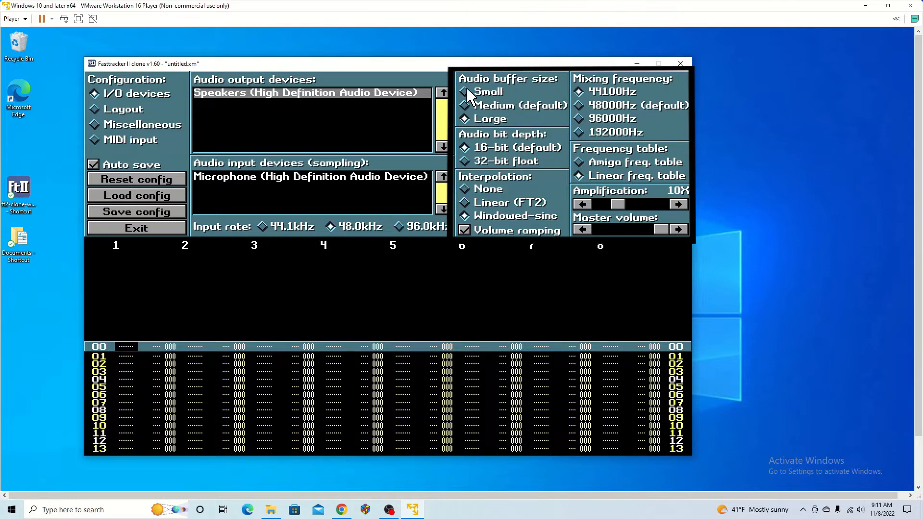
mouse_move(497, 90)
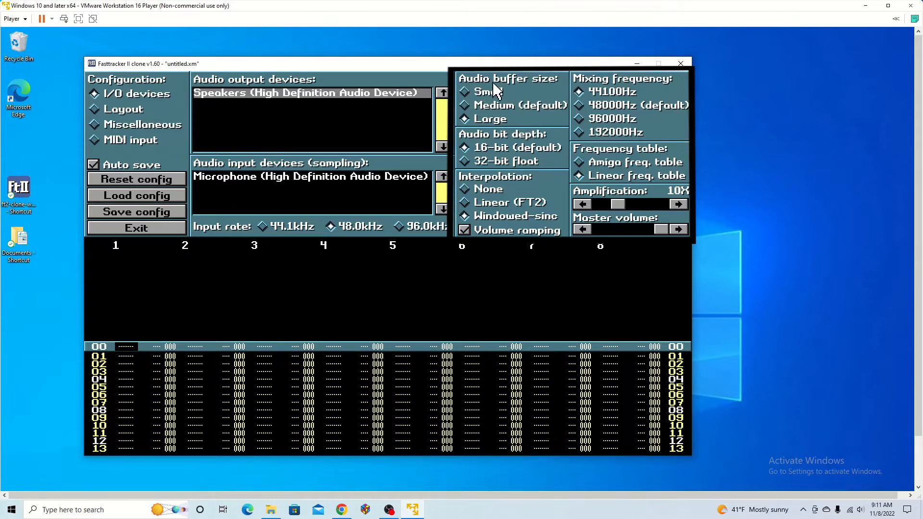
mouse_move(380, 371)
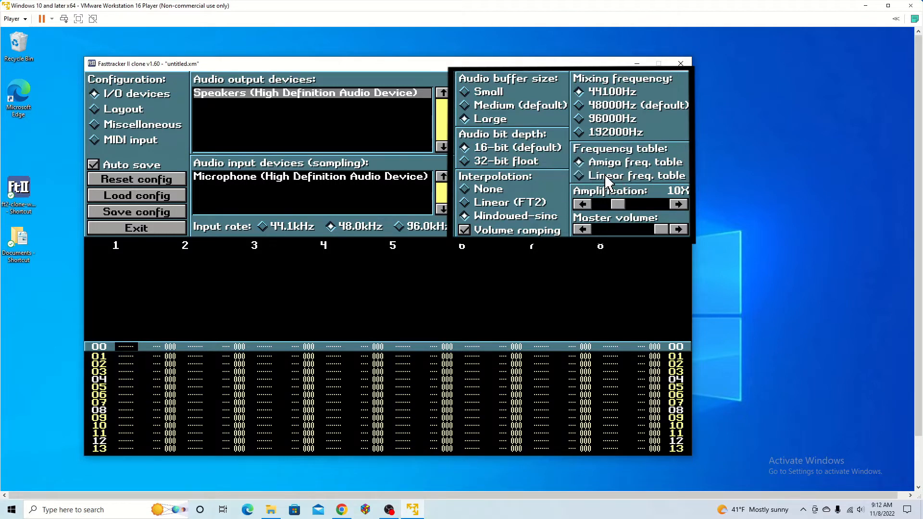
mouse_move(630, 194)
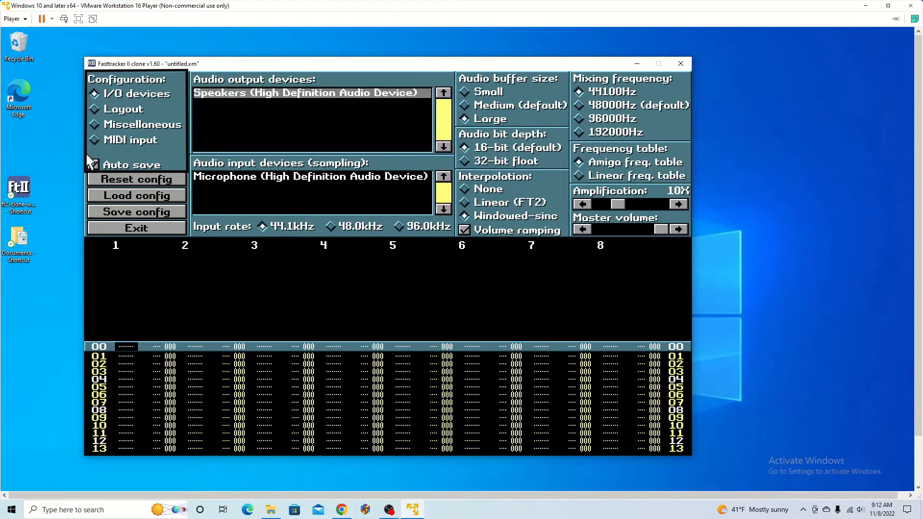
In the Layout options, try the Rose palette and then apply the Arctic colour preset.
click(124, 108)
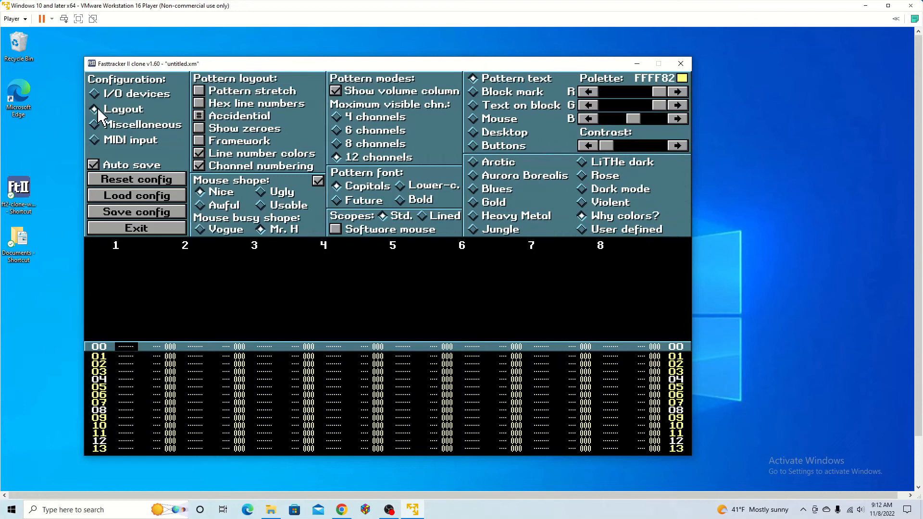
mouse_move(266, 198)
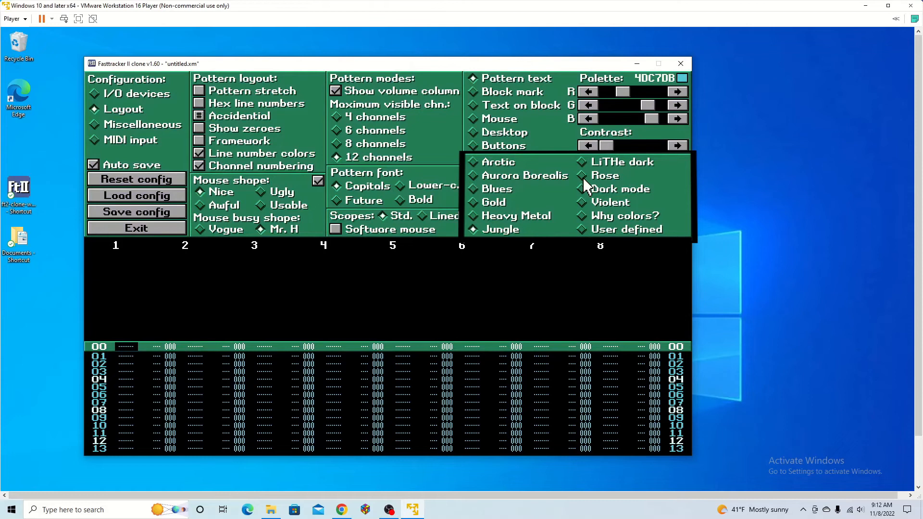
click(604, 175)
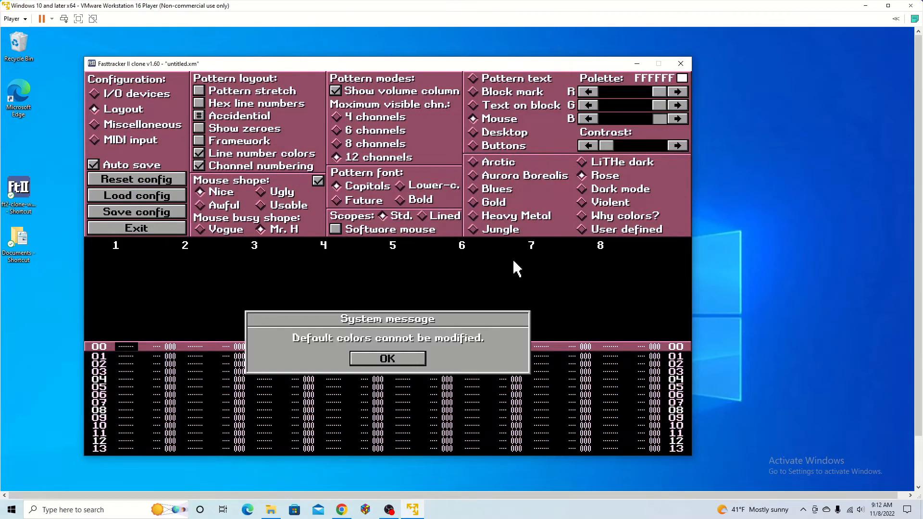
click(387, 359)
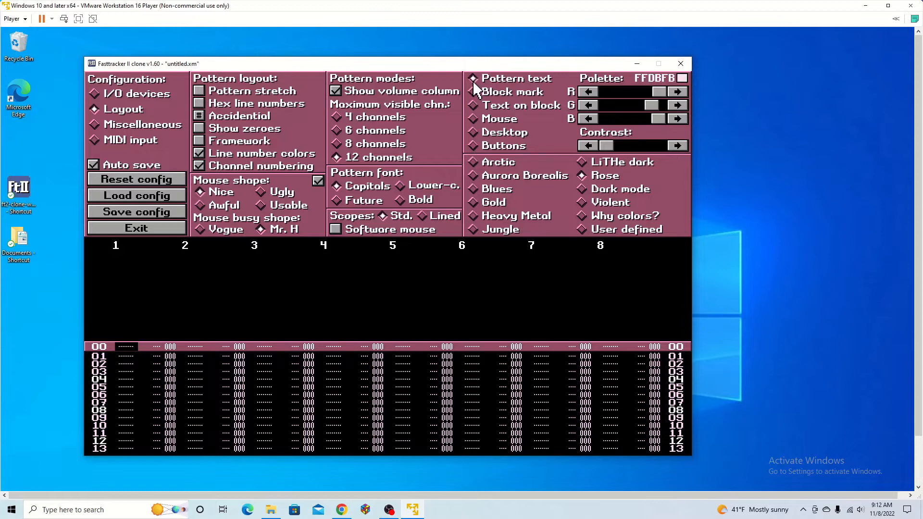
click(620, 188)
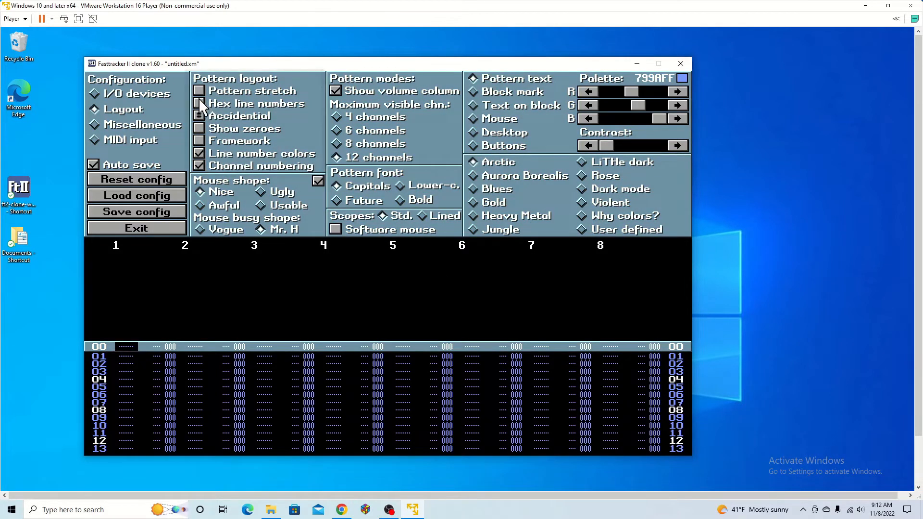
click(200, 103)
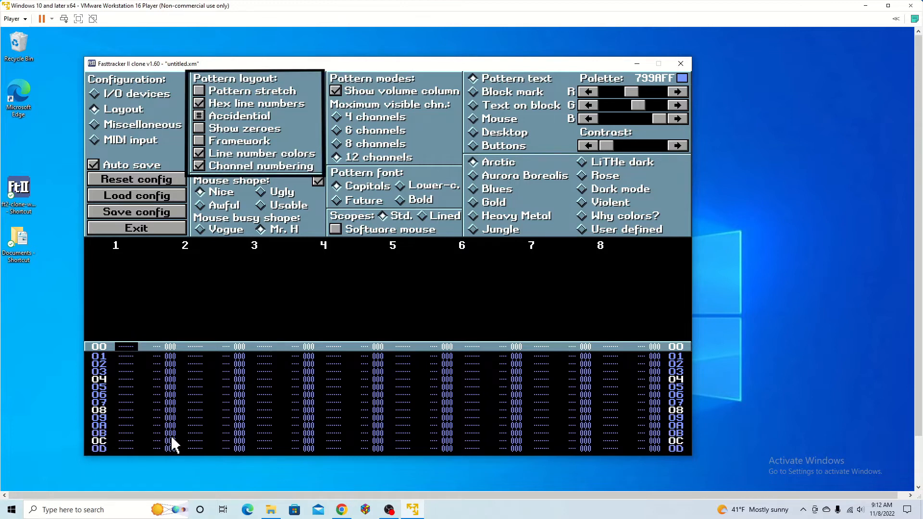
click(199, 103)
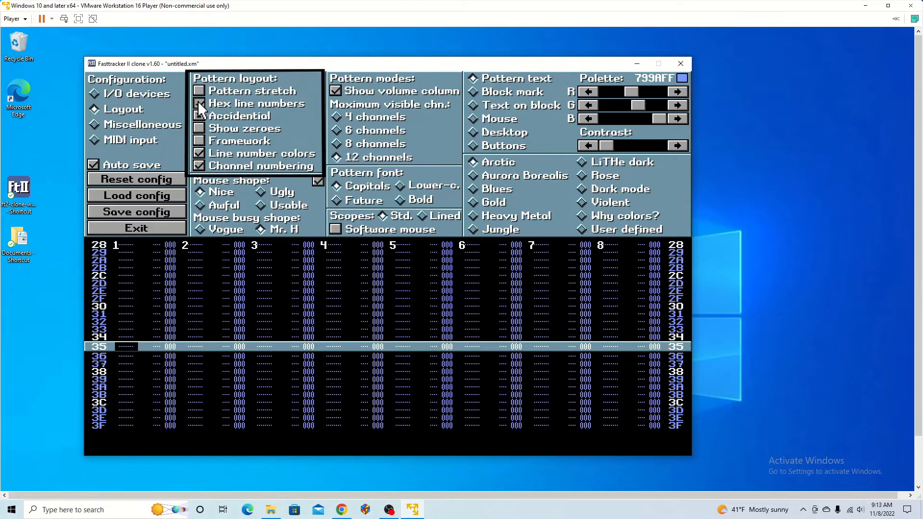
click(199, 103)
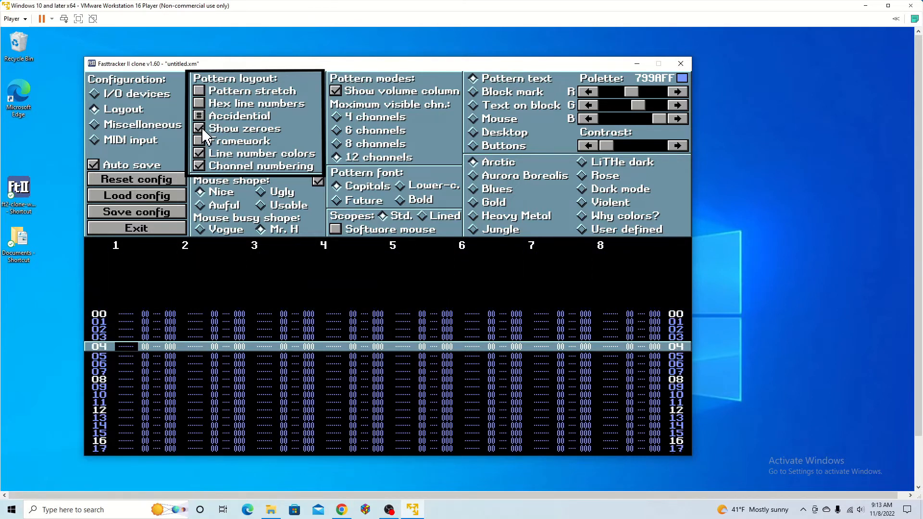
click(199, 128)
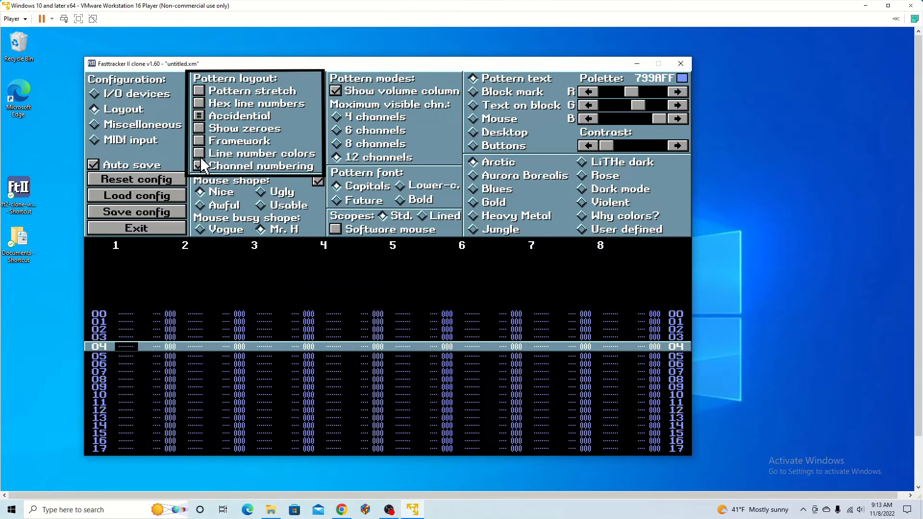
click(199, 166)
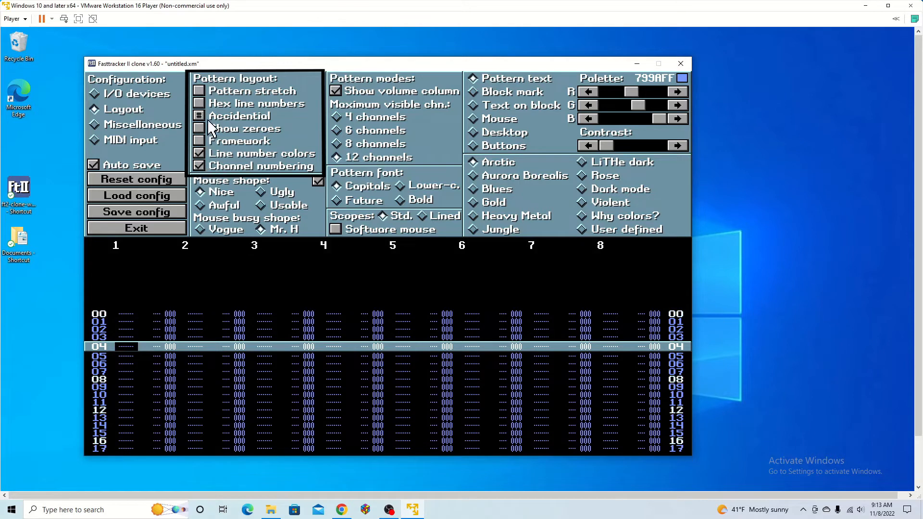
click(199, 91)
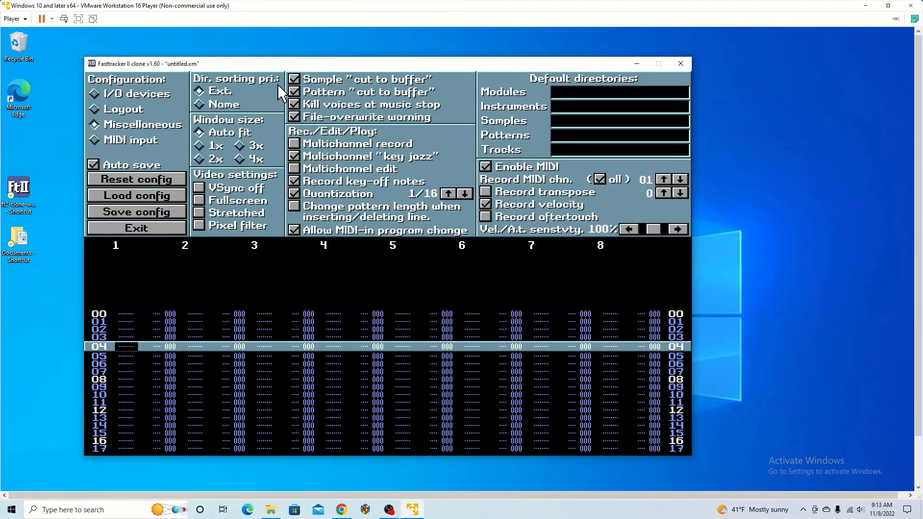
mouse_move(515, 239)
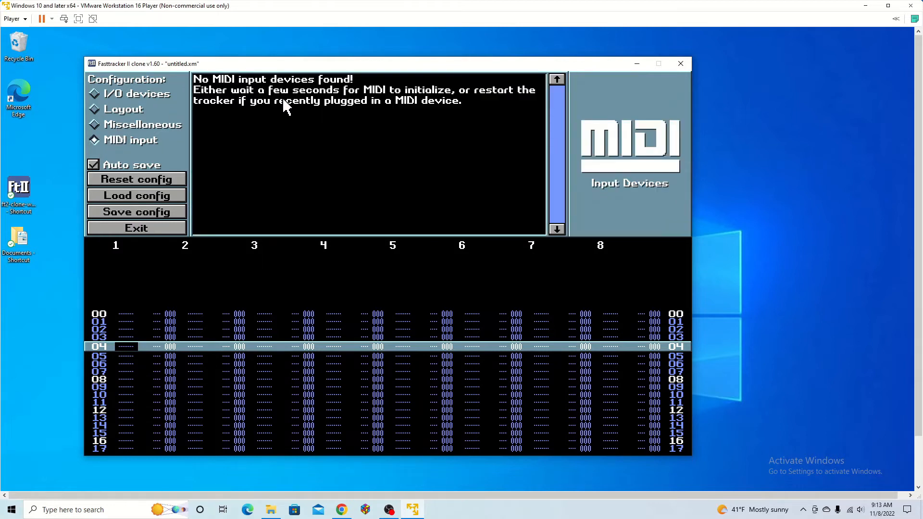
mouse_move(117, 150)
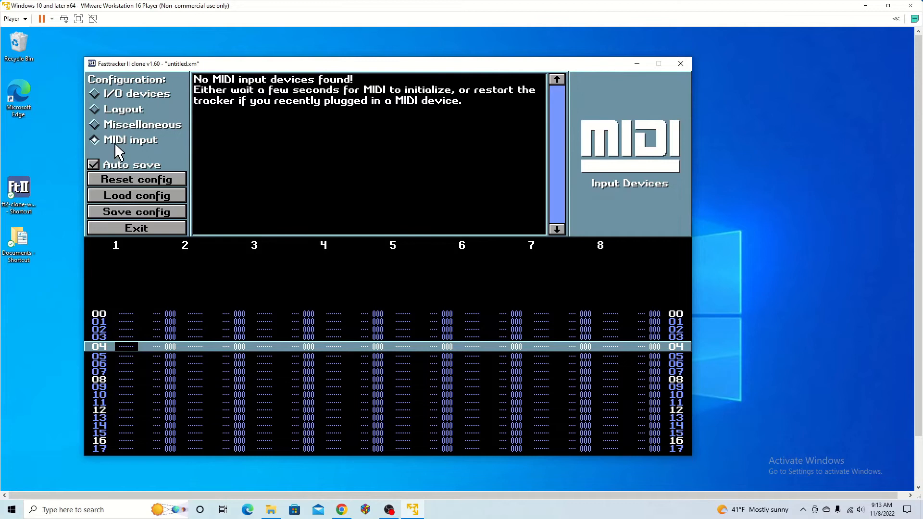
mouse_move(250, 102)
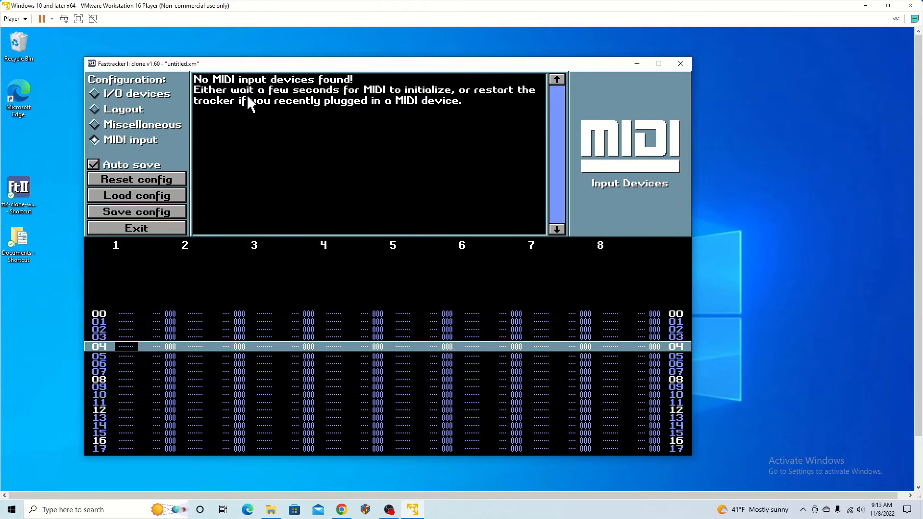
mouse_move(156, 97)
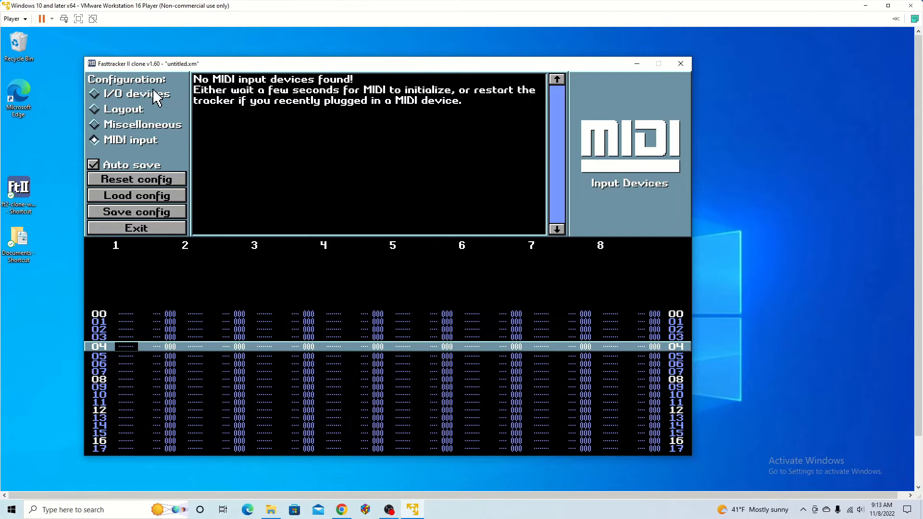
Connect the detected Yamaha Digital Piano to the virtual machine and dismiss the Removable Devices notice.
click(14, 18)
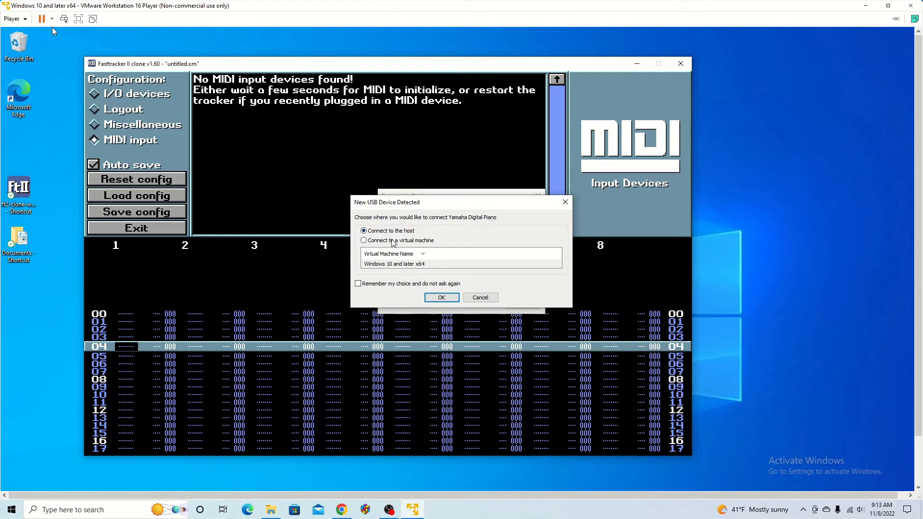
click(364, 241)
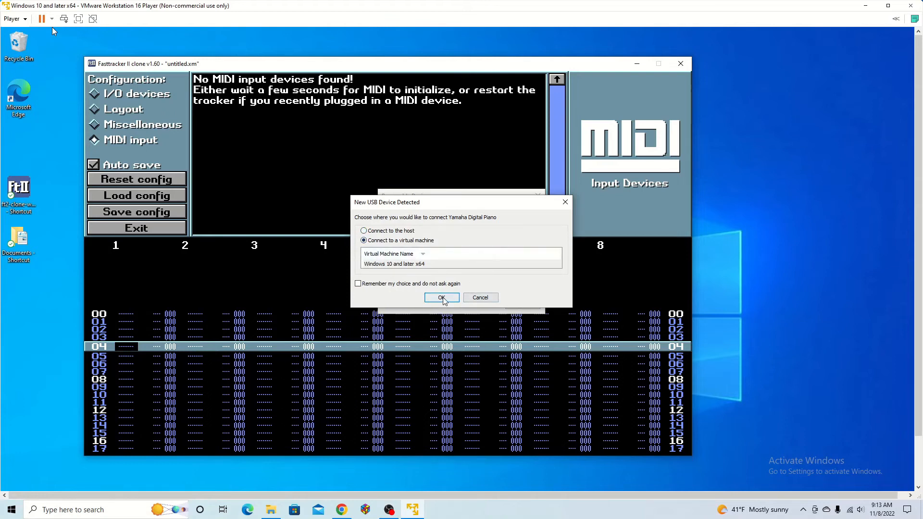
click(441, 297)
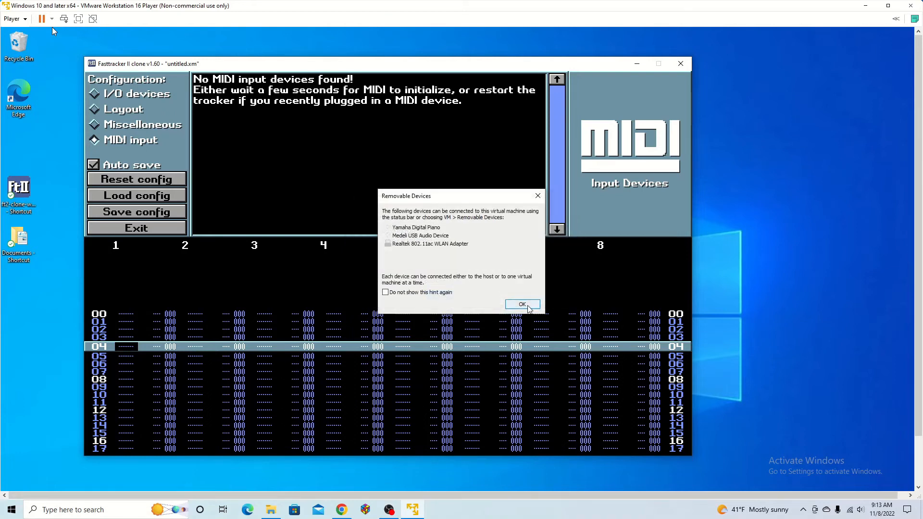
click(521, 305)
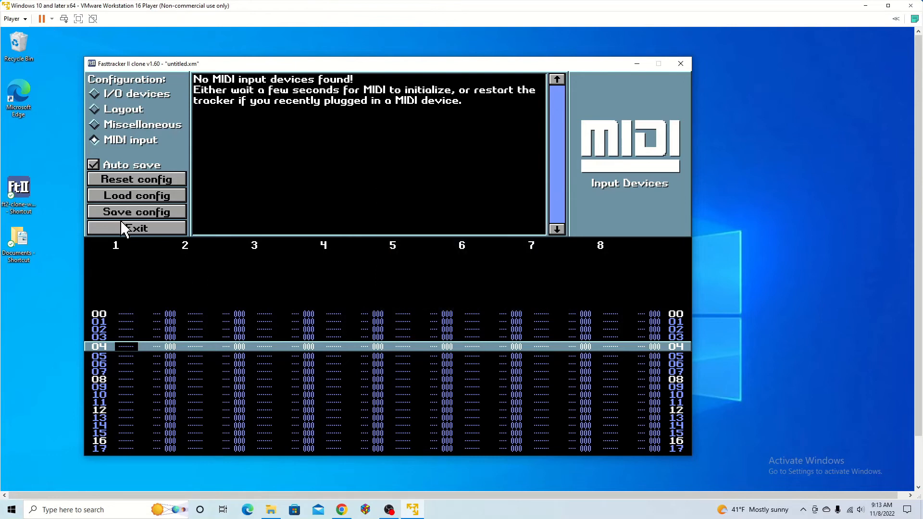
Leave the config screen and show the Help manual's Keybindings section.
click(136, 228)
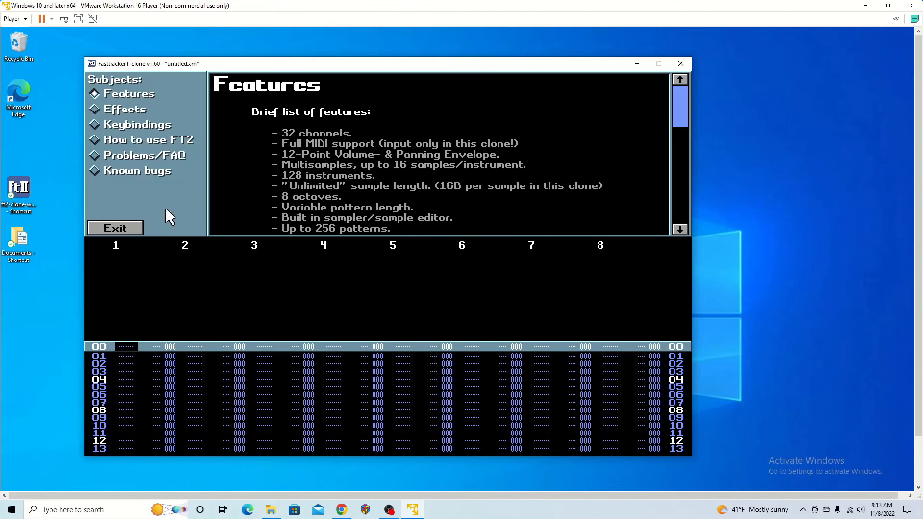
click(137, 124)
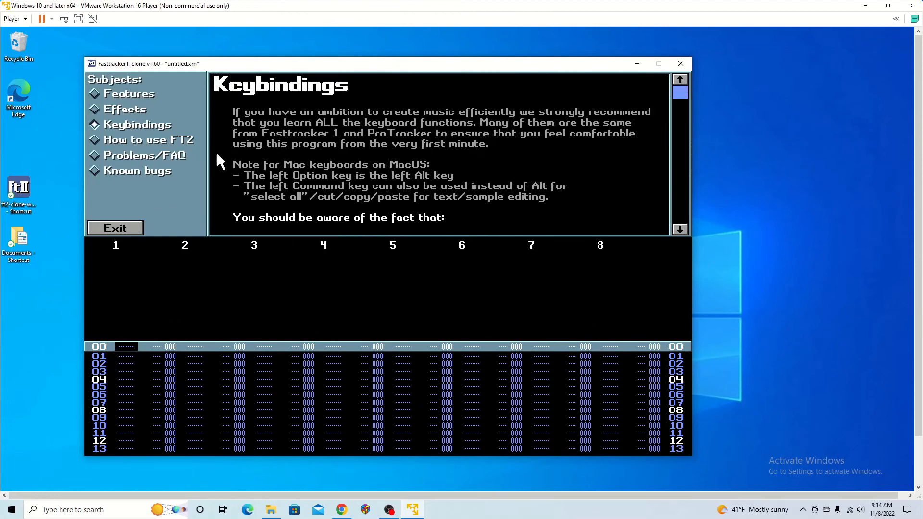